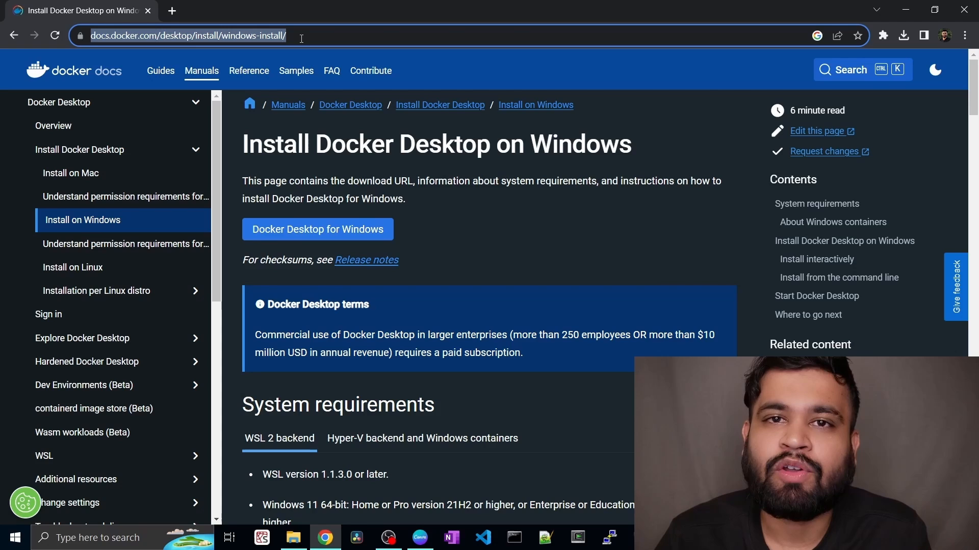
pyautogui.moveTo(297, 233)
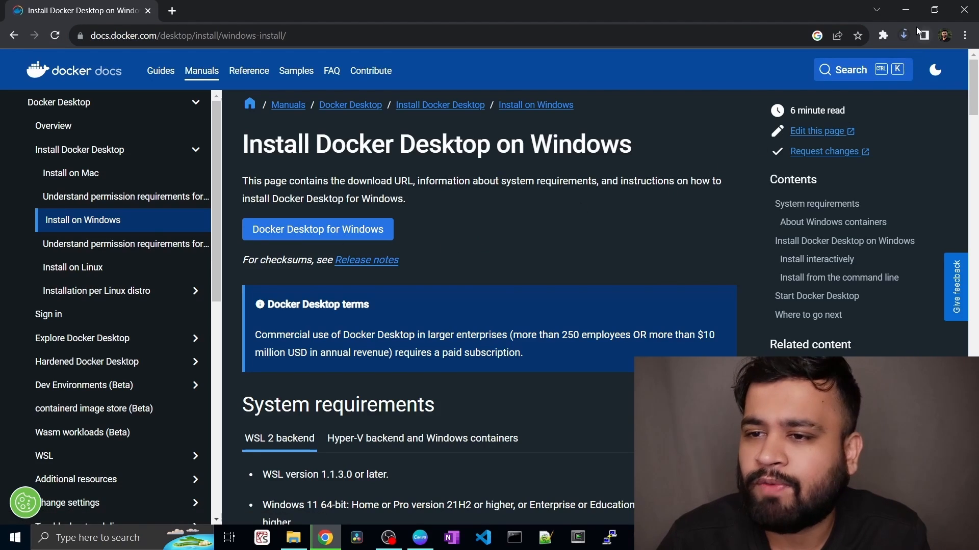
# View Chrome's recent downloads to confirm Docker Desktop Installer.exe has finished.
pyautogui.click(903, 35)
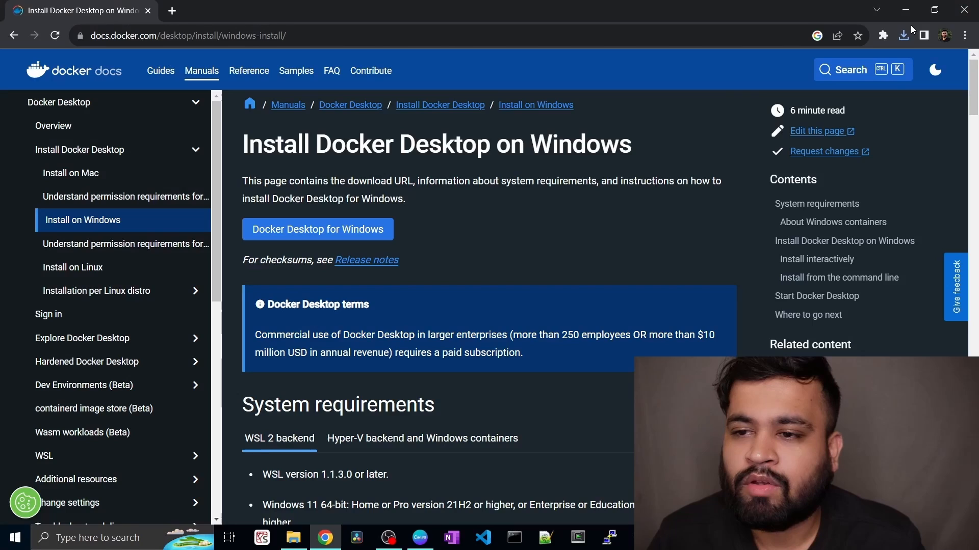
pyautogui.click(903, 35)
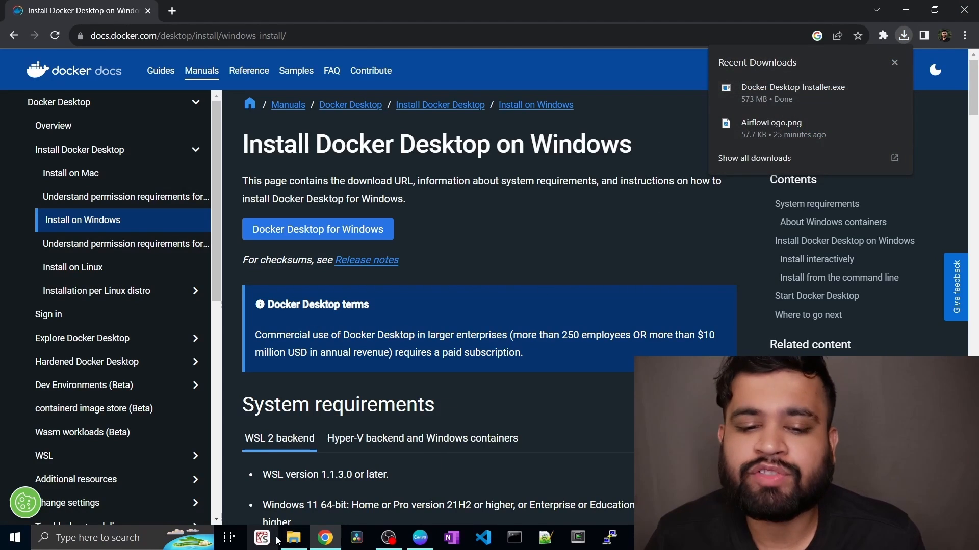
# Locate and select the Docker Desktop Installer in the Other (G:) drive.
pyautogui.click(293, 538)
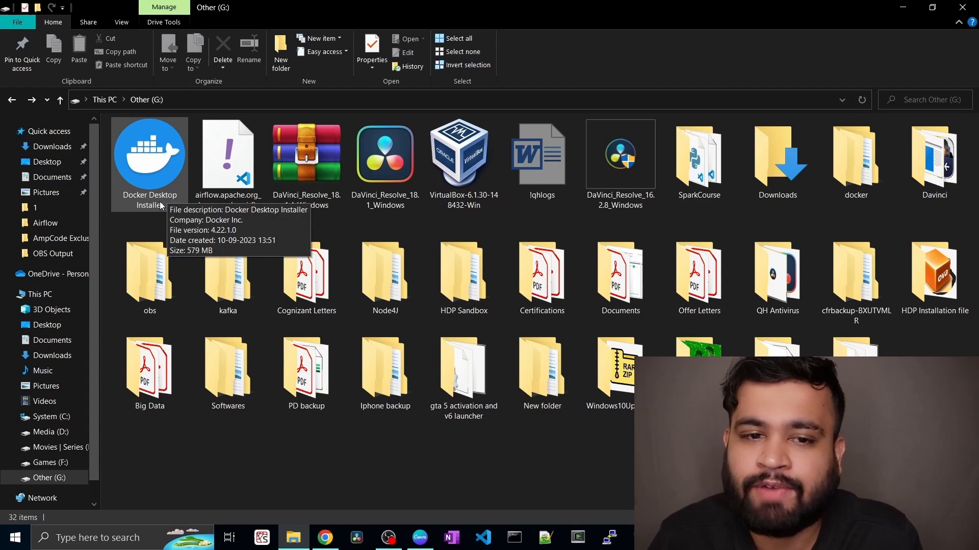
pyautogui.click(149, 158)
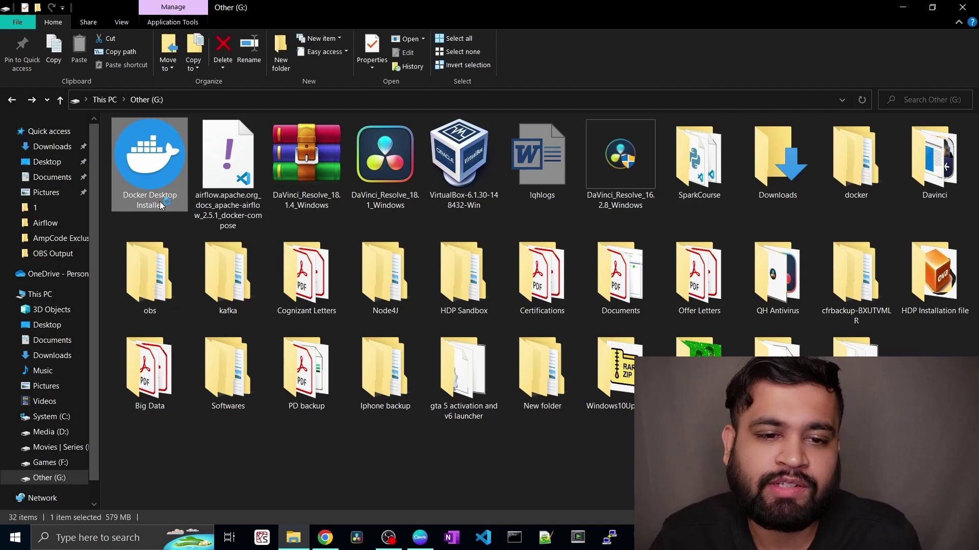
# Run the Docker Desktop 4.22.1 installer and close it once installation succeeds.
pyautogui.doubleClick(149, 158)
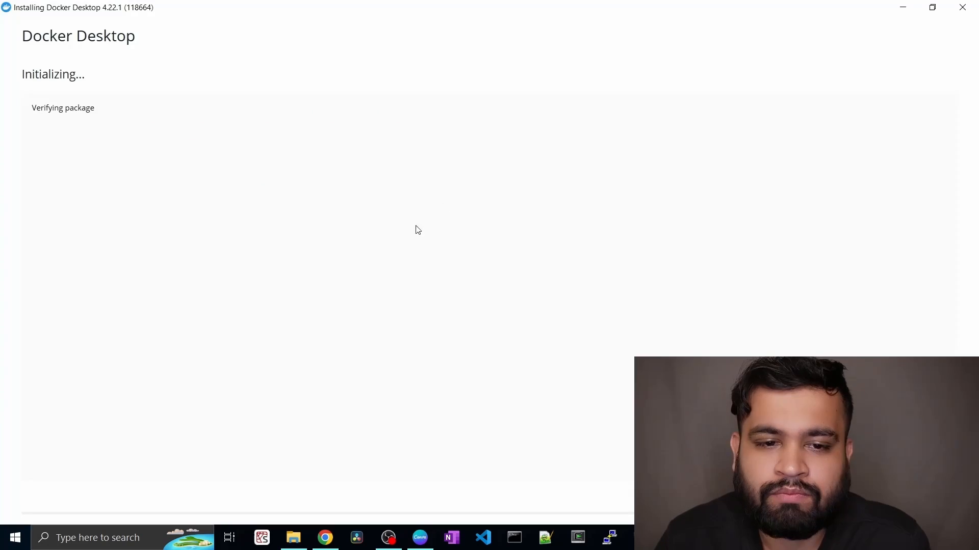
pyautogui.moveTo(388, 252)
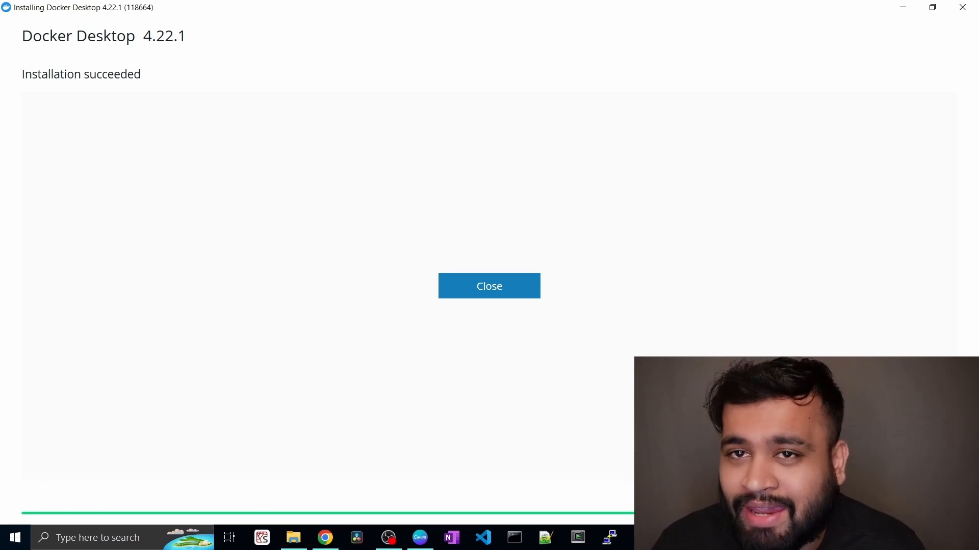
pyautogui.moveTo(563, 321)
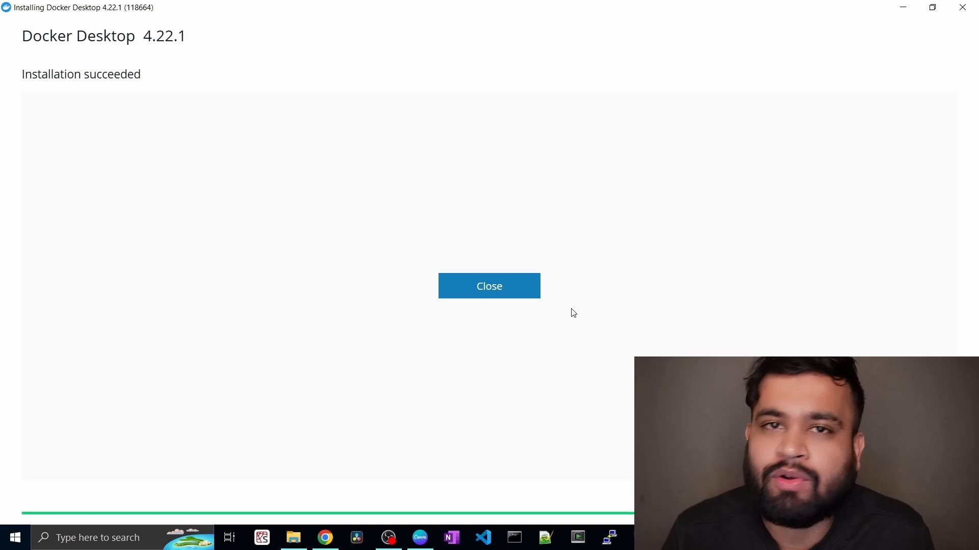
pyautogui.click(489, 285)
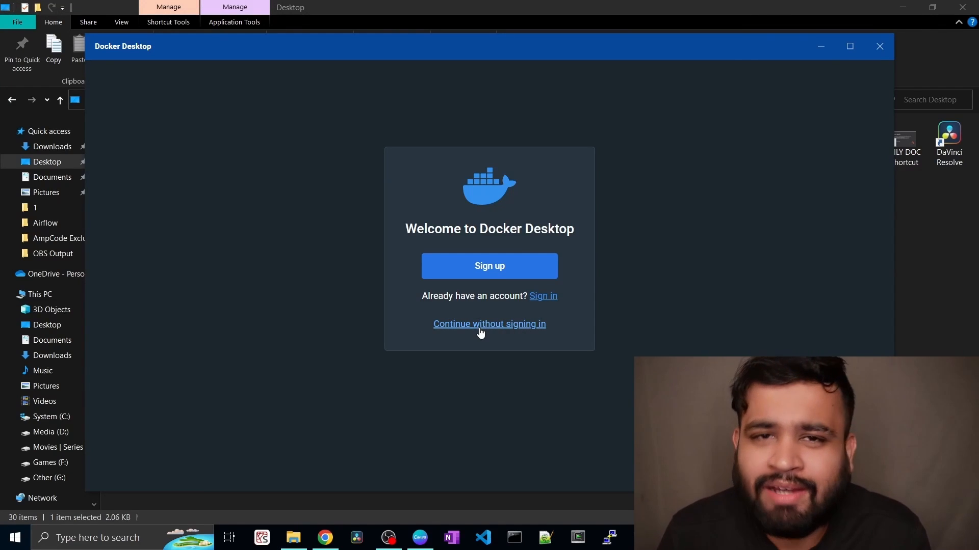
# Continue without signing in and answer the work survey with 'I don't know'.
pyautogui.click(489, 324)
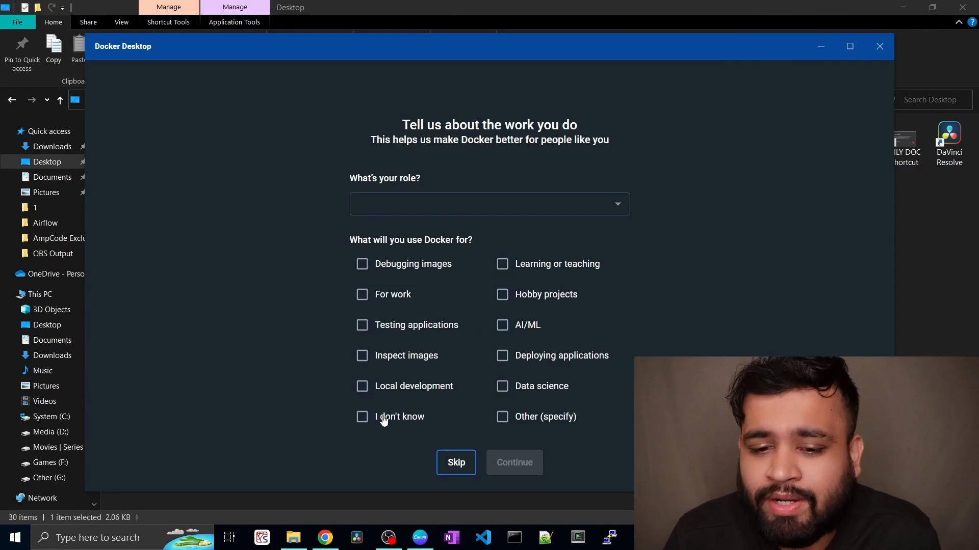
pyautogui.click(362, 417)
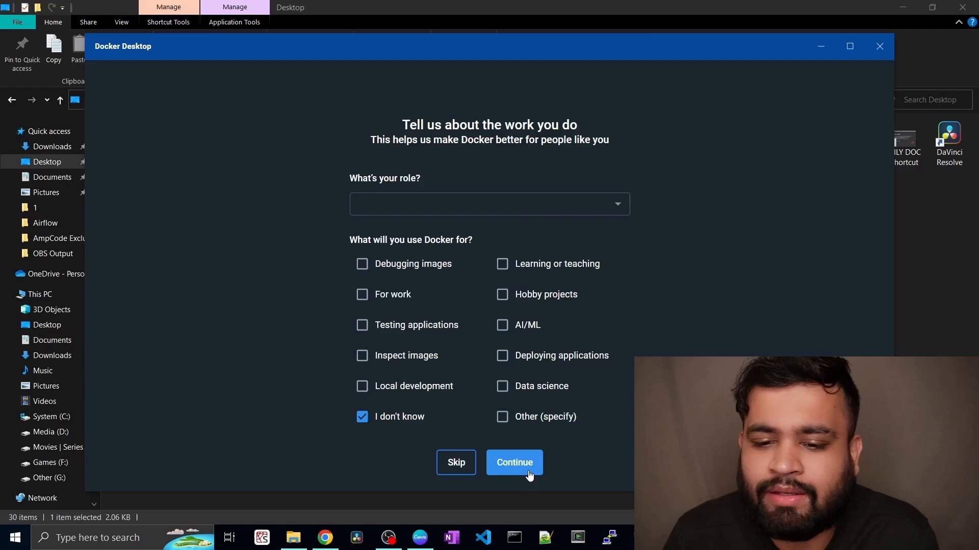
pyautogui.click(514, 462)
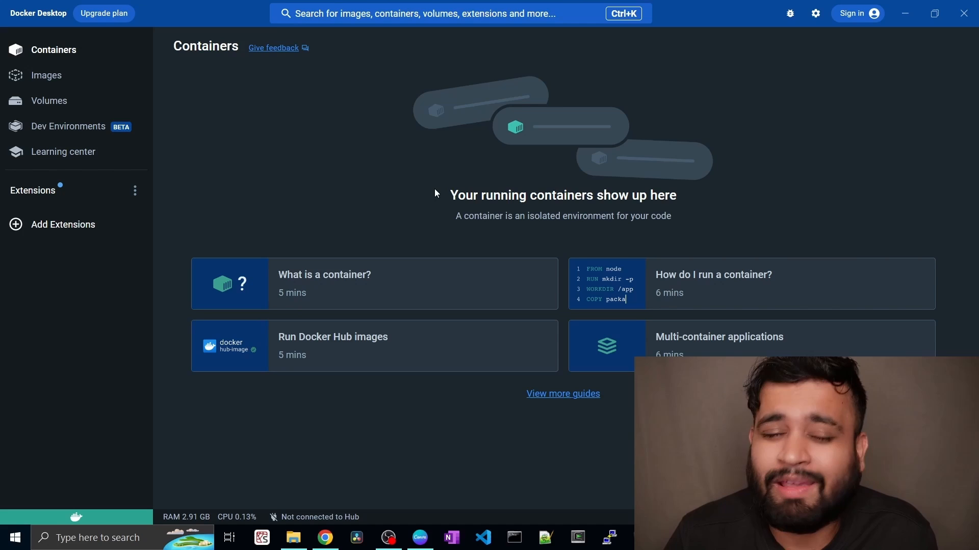
pyautogui.moveTo(487, 175)
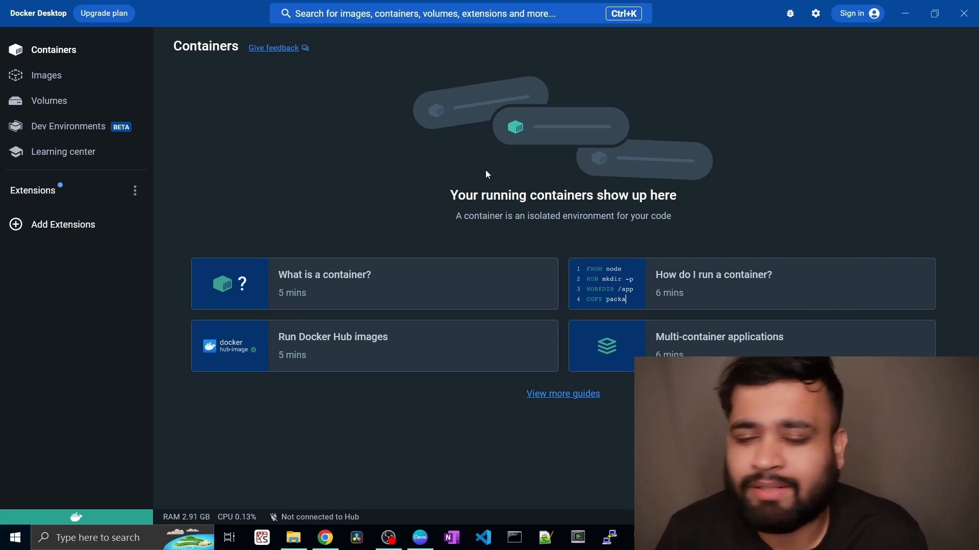
pyautogui.moveTo(465, 189)
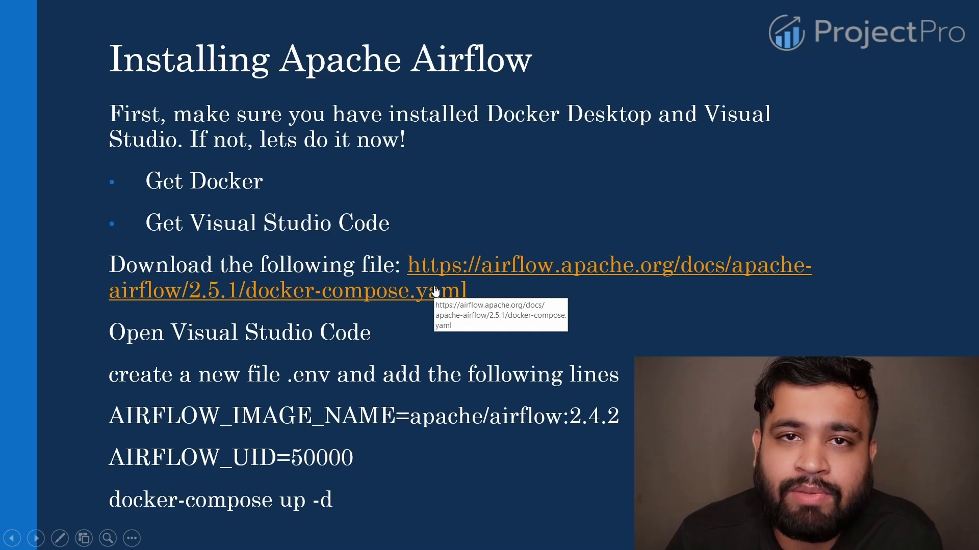
# Open the Airflow 2.5.1 docker-compose.yaml link from the slide and start saving it.
pyautogui.click(298, 290)
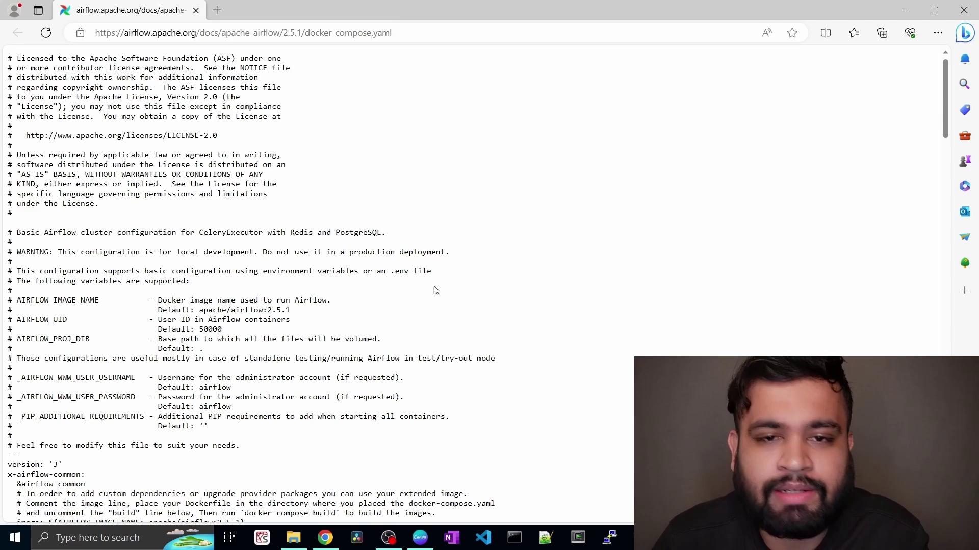
pyautogui.press('Ctrl+s')
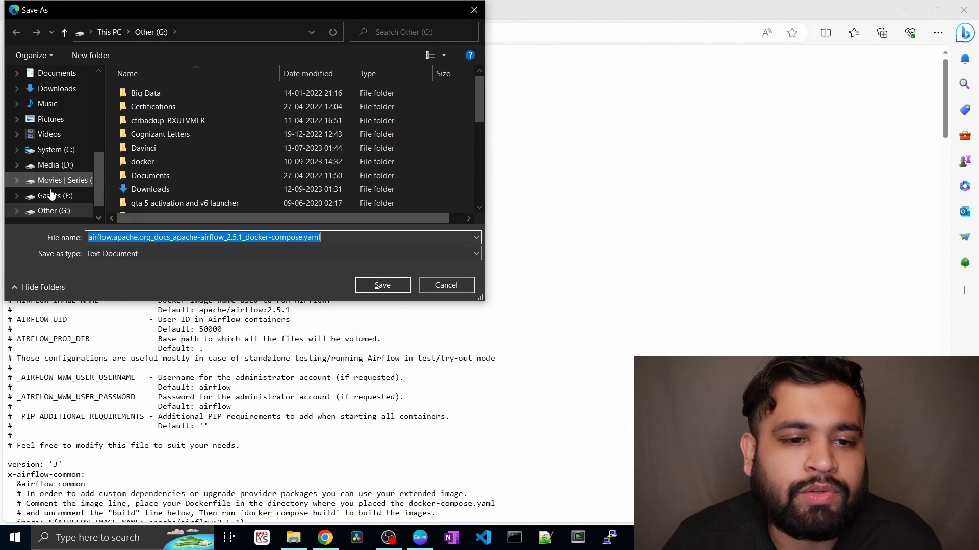
# Save the compose page as docker-compose.yaml on the Other (G:) drive.
pyautogui.click(156, 236)
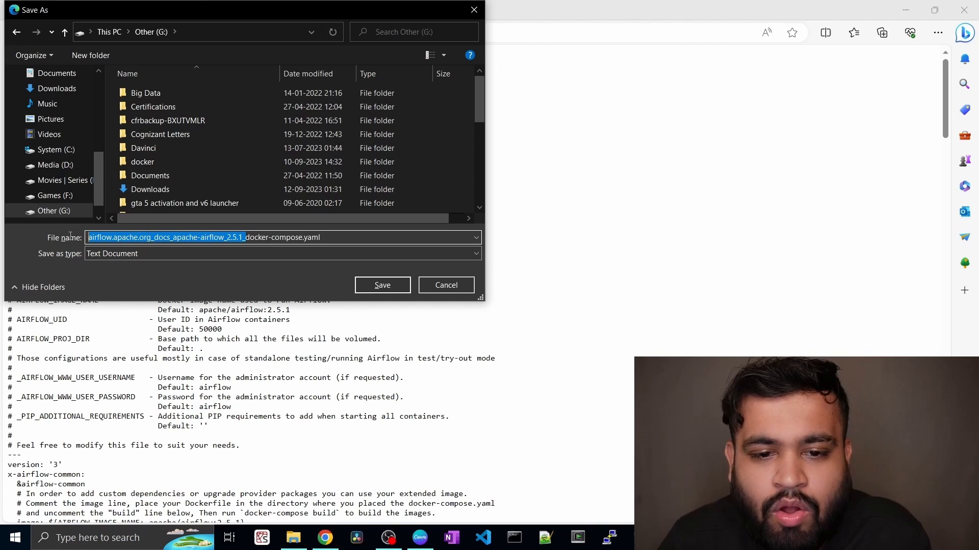
pyautogui.write('docker-compose.yaml')
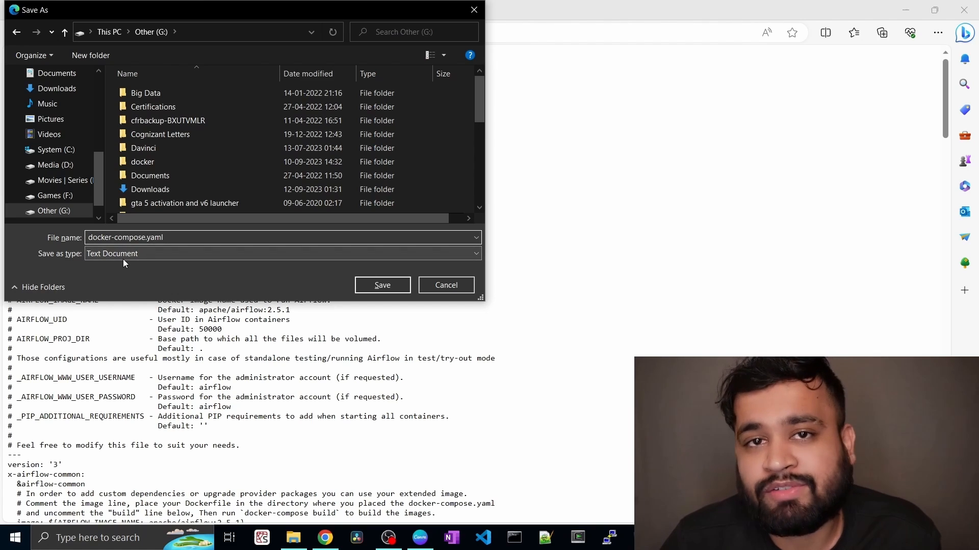
pyautogui.moveTo(127, 263)
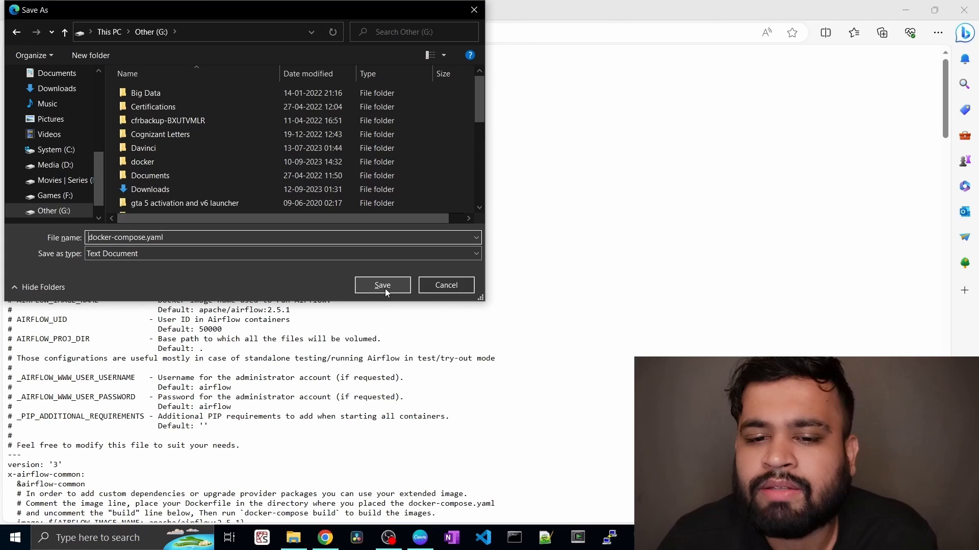
pyautogui.click(382, 286)
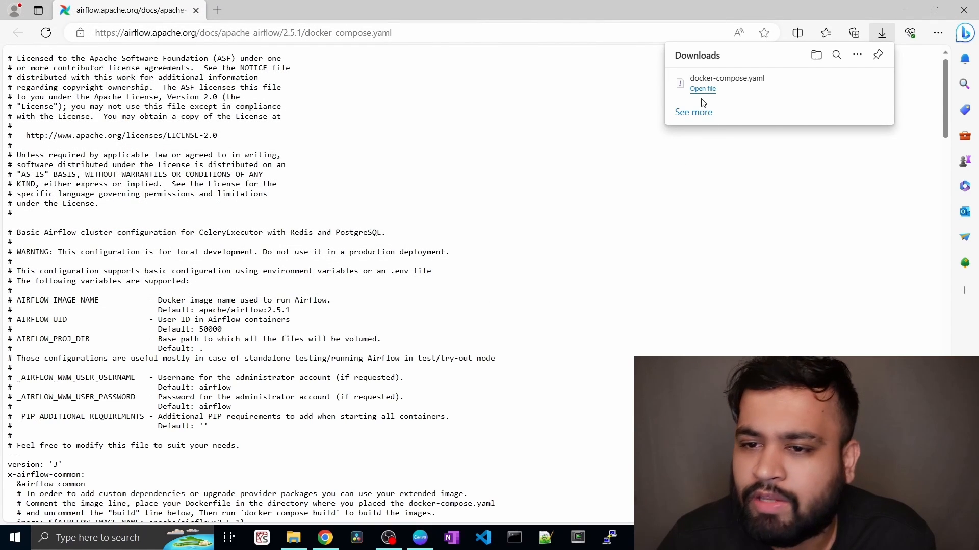
pyautogui.moveTo(741, 88)
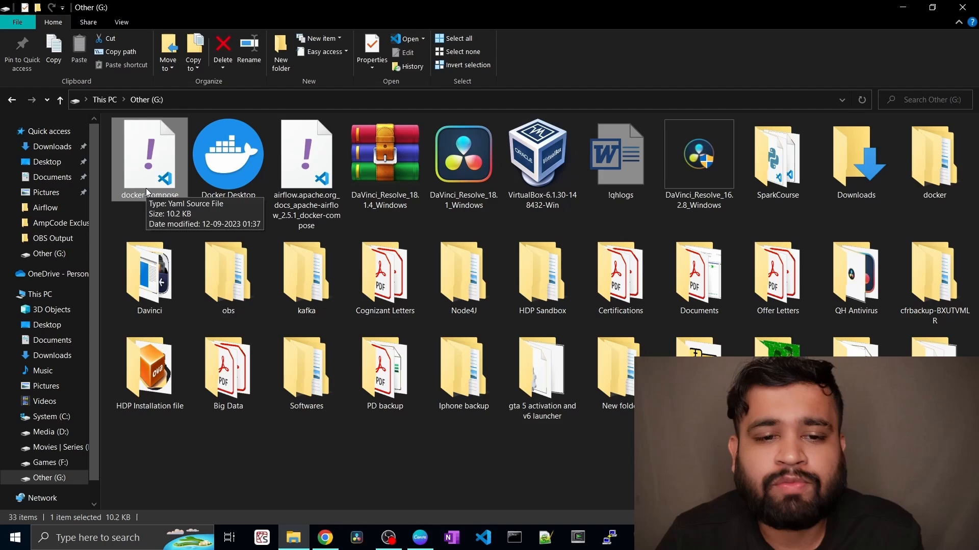
pyautogui.moveTo(108, 312)
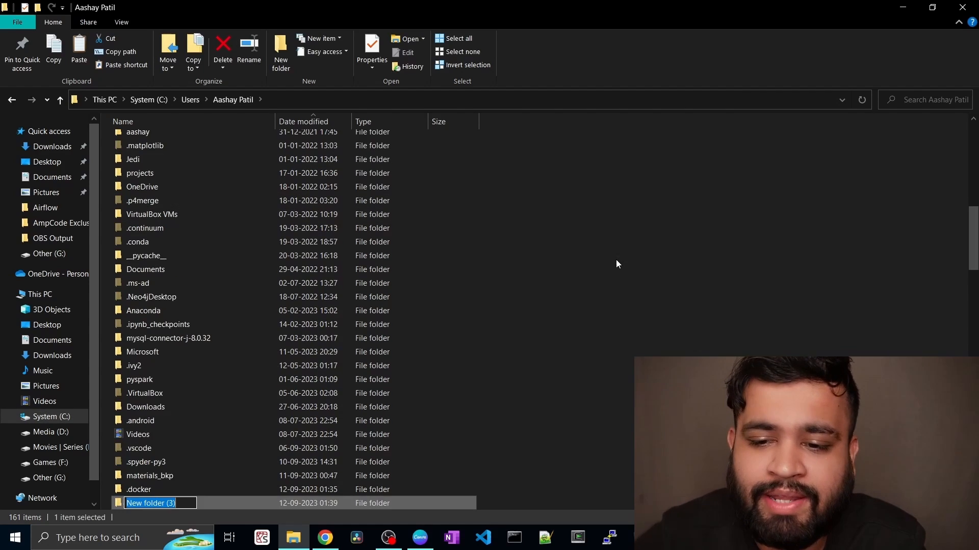
# Name the new folder 'materials' in the user's home directory.
pyautogui.write('material')
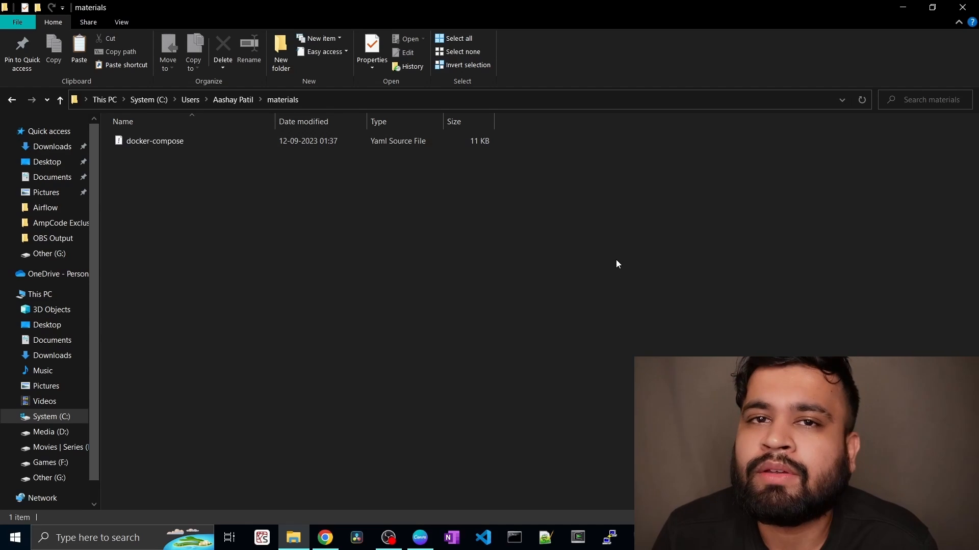
pyautogui.moveTo(373, 237)
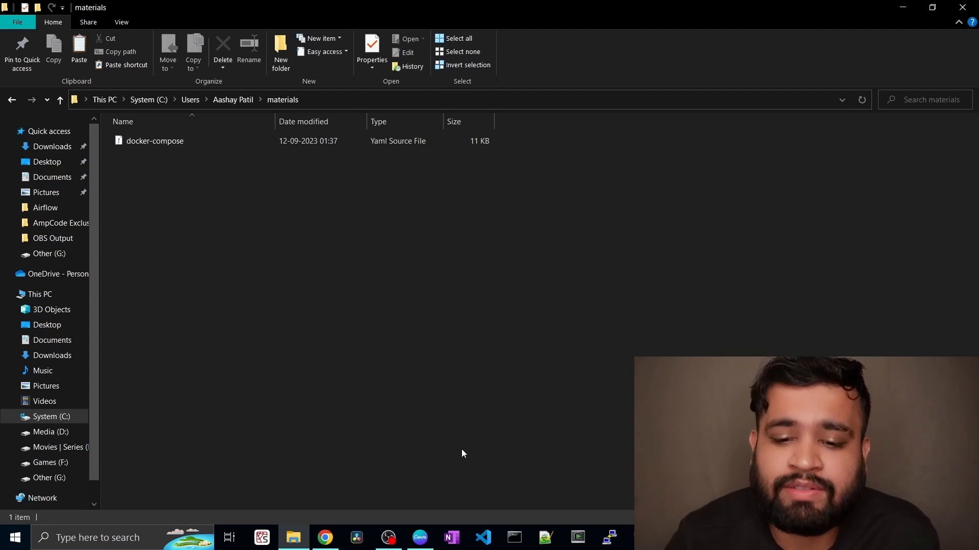
pyautogui.moveTo(481, 462)
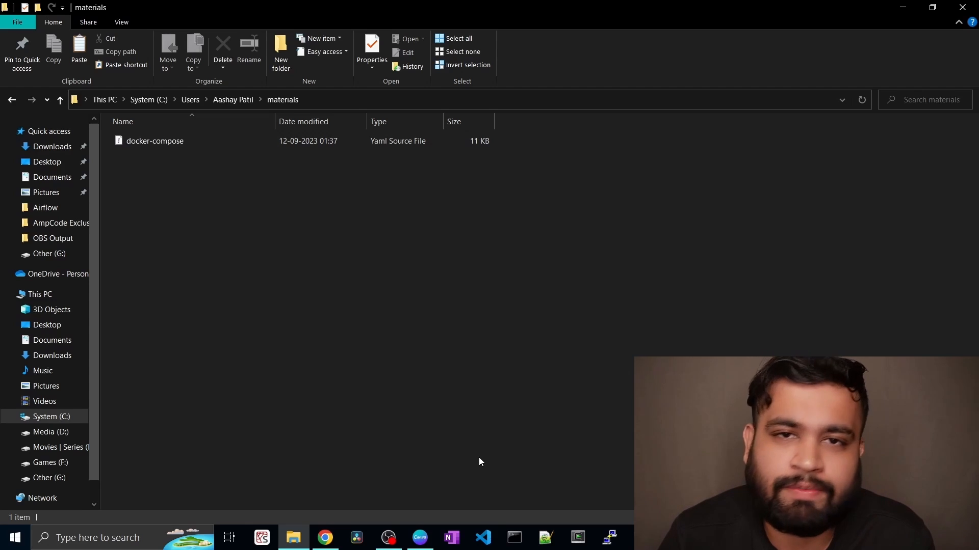
pyautogui.moveTo(509, 523)
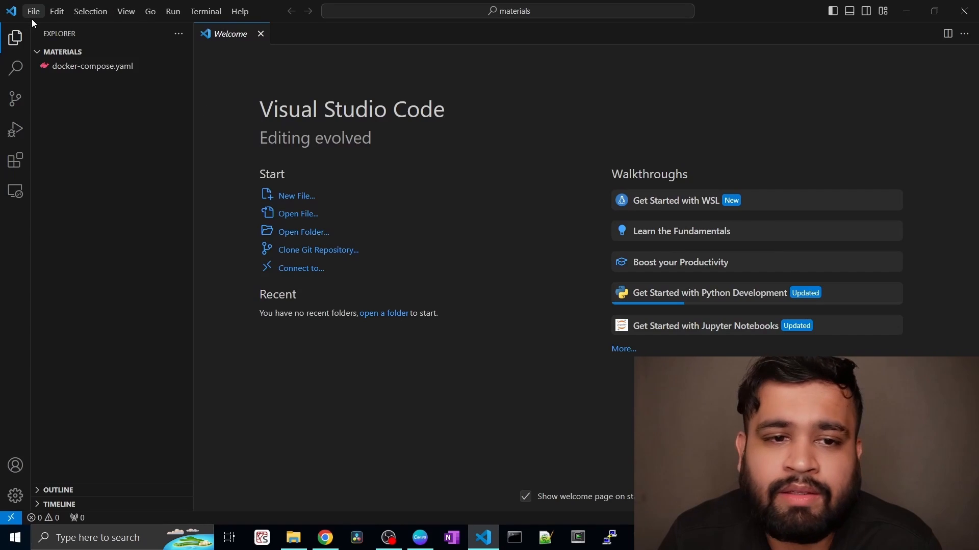
# Open the materials folder under the user's home as the VS Code workspace.
pyautogui.click(35, 11)
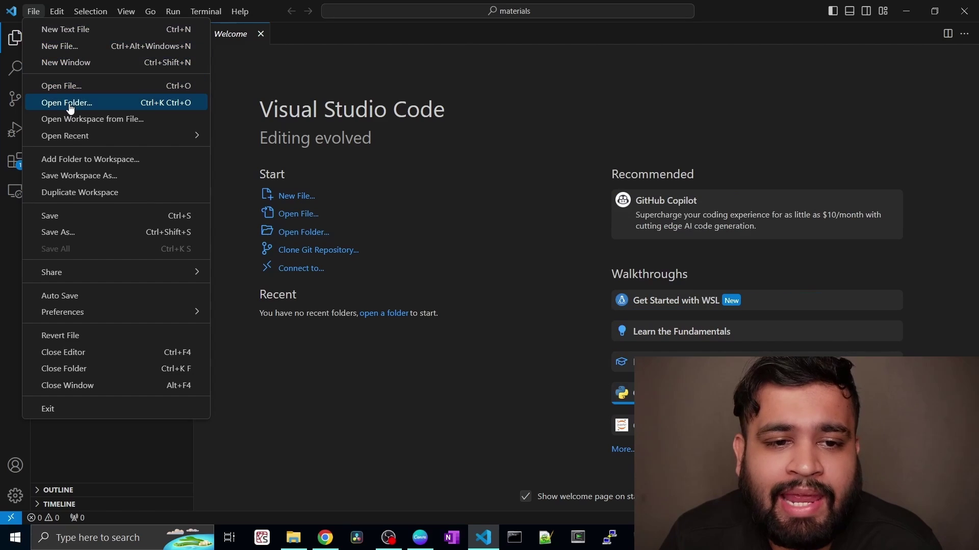
pyautogui.click(67, 102)
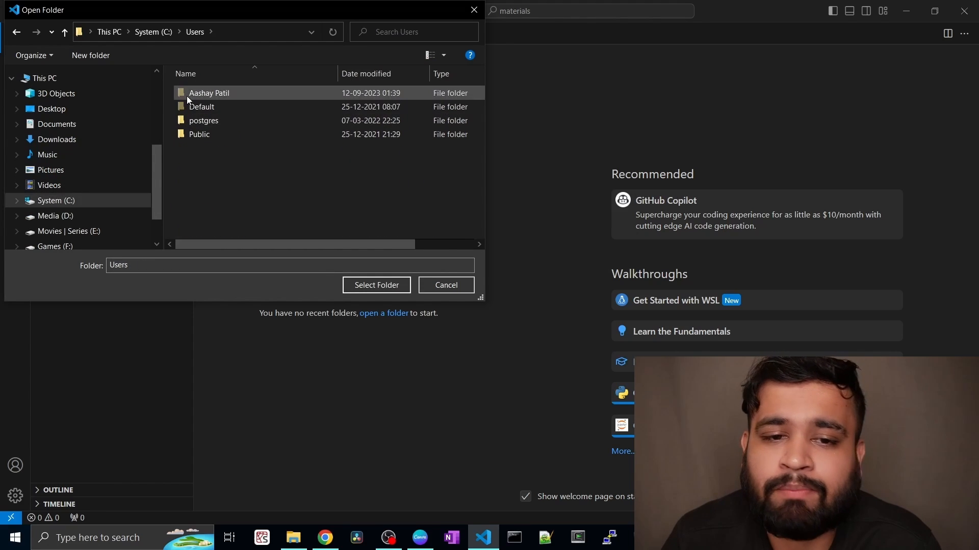
pyautogui.doubleClick(208, 92)
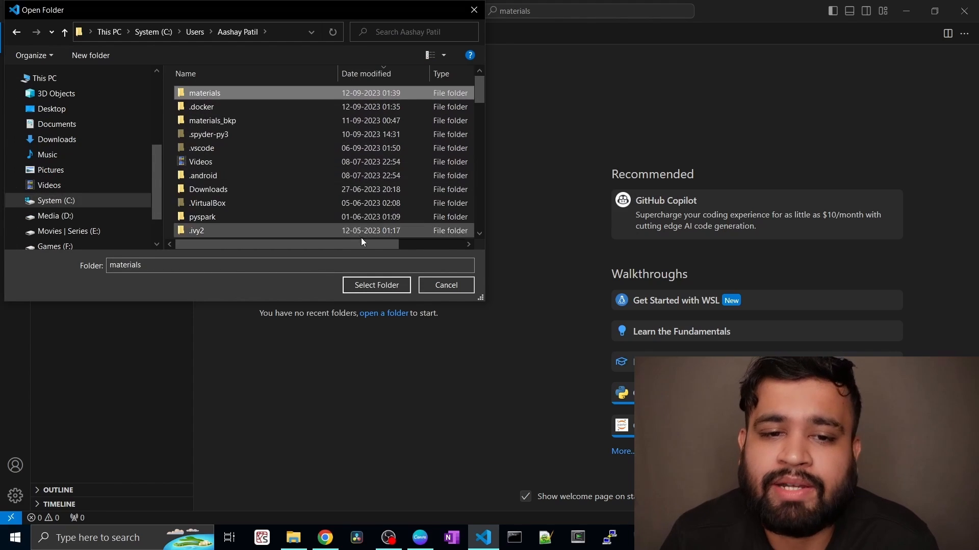
pyautogui.click(376, 286)
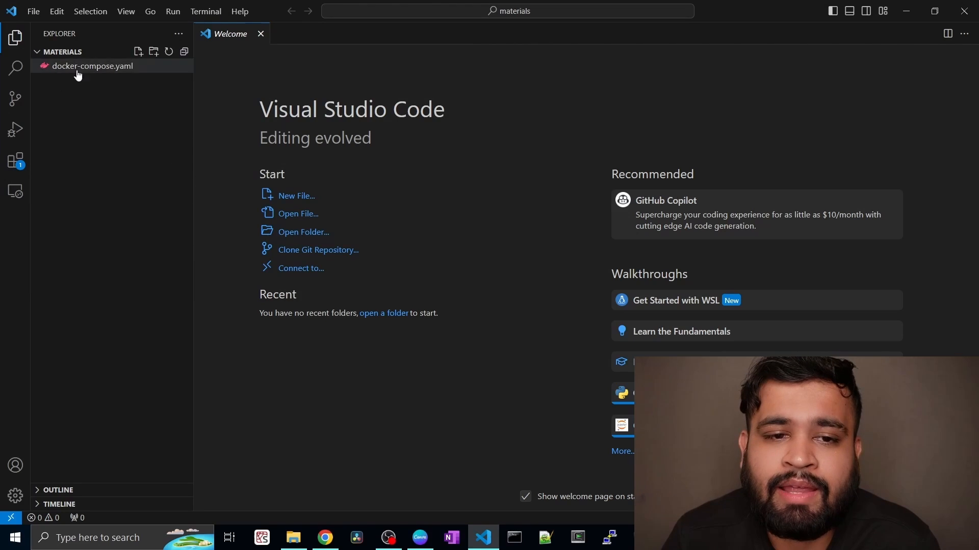
pyautogui.moveTo(51, 71)
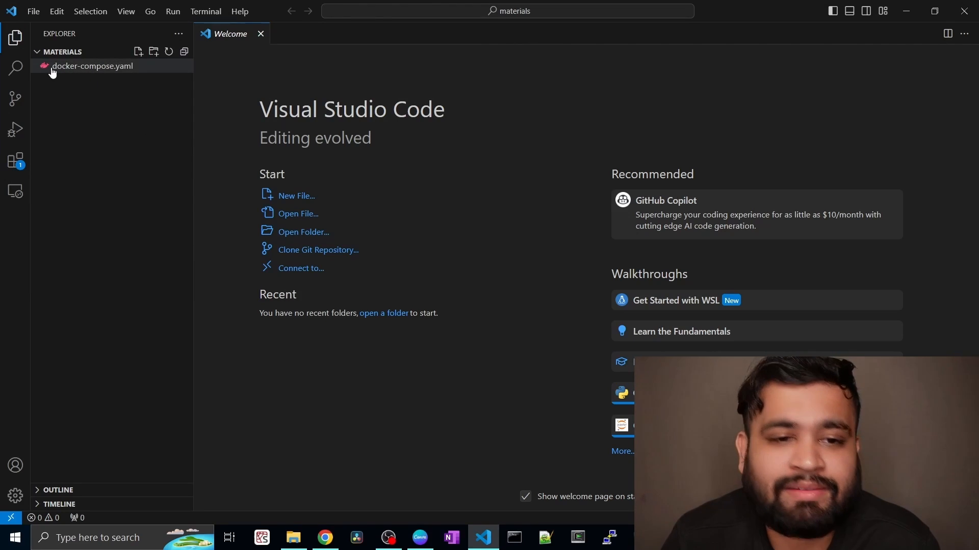
pyautogui.moveTo(65, 118)
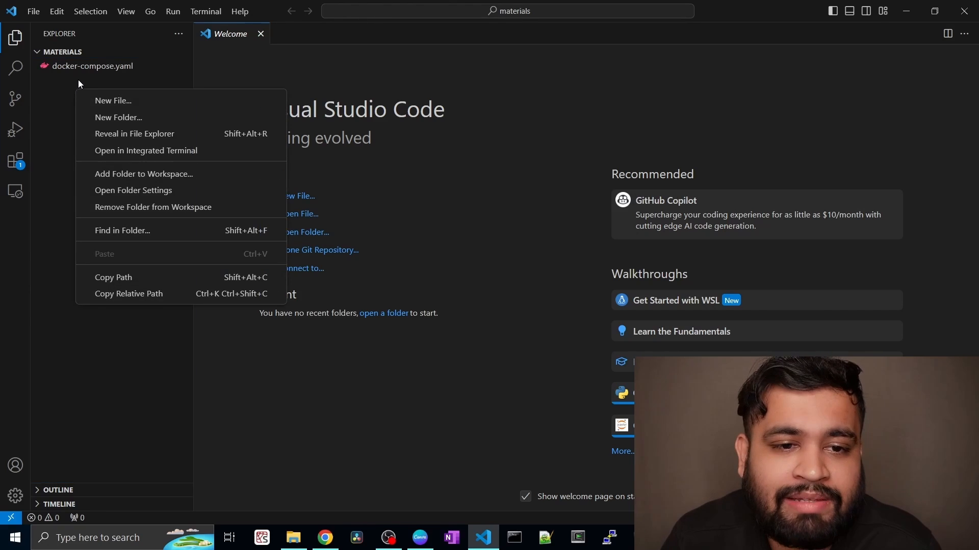
# Create a new file named .env in the materials folder.
pyautogui.click(112, 100)
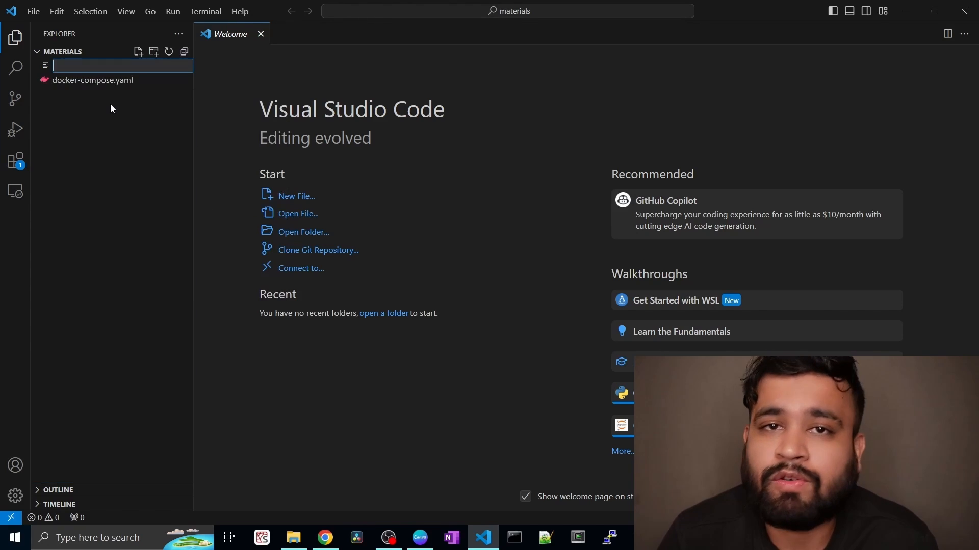
pyautogui.write('.e')
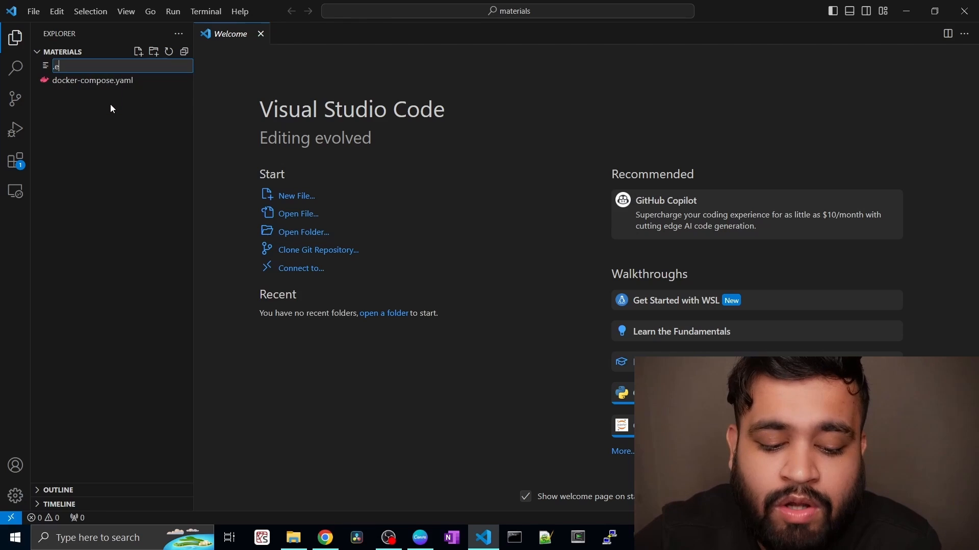
pyautogui.write('nv')
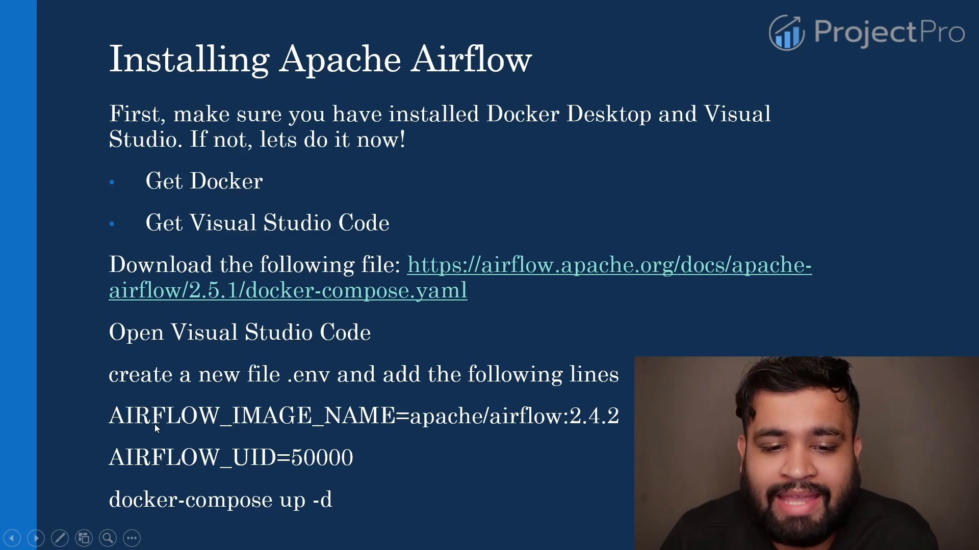
pyautogui.moveTo(228, 463)
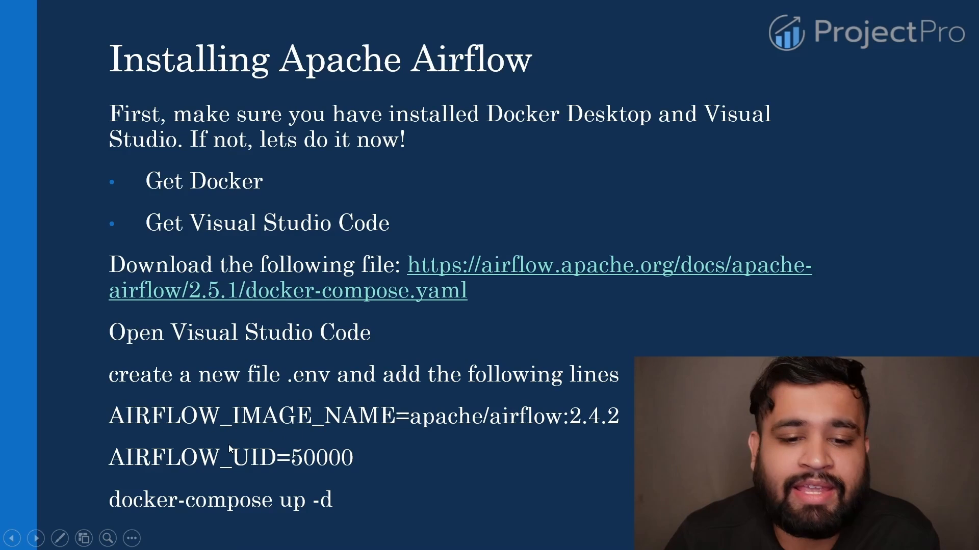
pyautogui.click(483, 537)
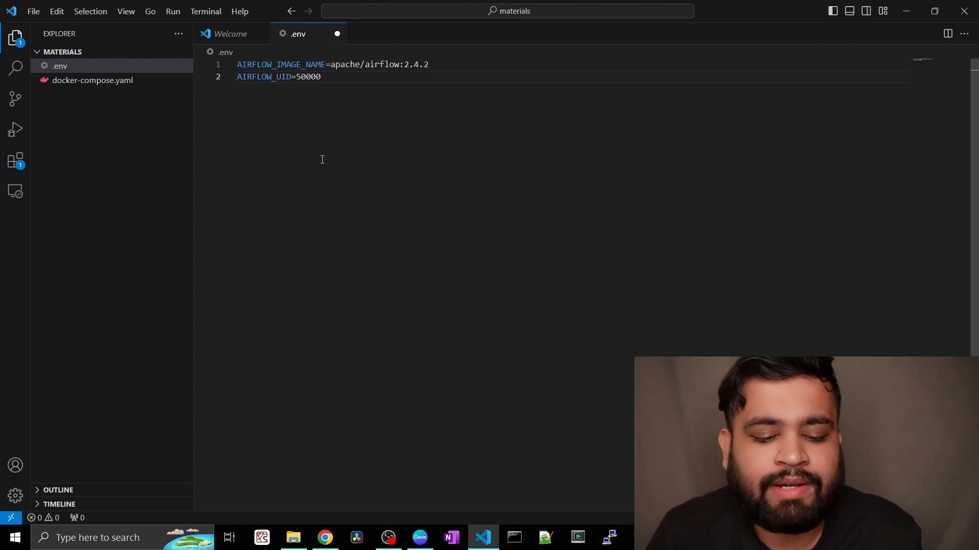
# Save the .env file with the AIRFLOW_IMAGE_NAME and AIRFLOW_UID=50000 lines.
pyautogui.press('Ctrl+s')
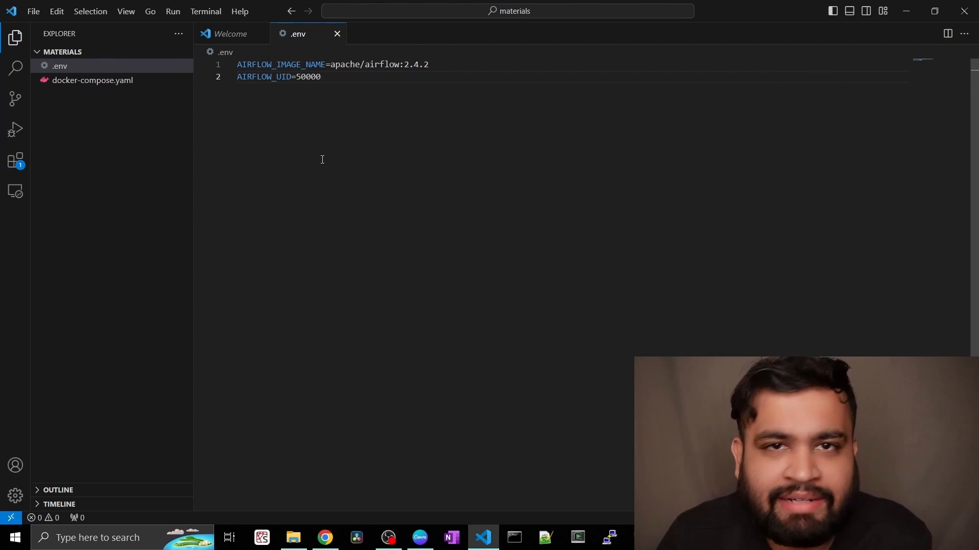
pyautogui.moveTo(302, 149)
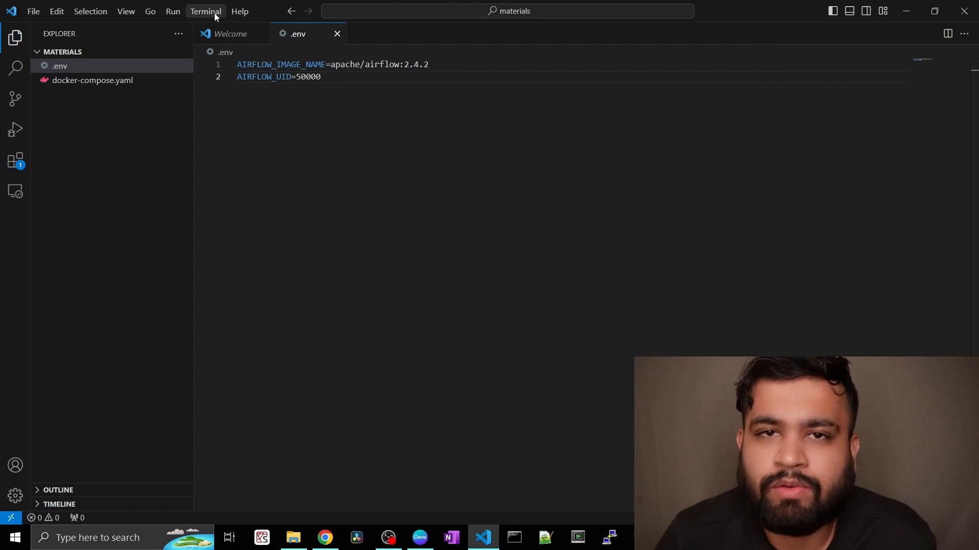
# Start the Airflow containers by running docker-compose up -d in a new terminal.
pyautogui.click(206, 12)
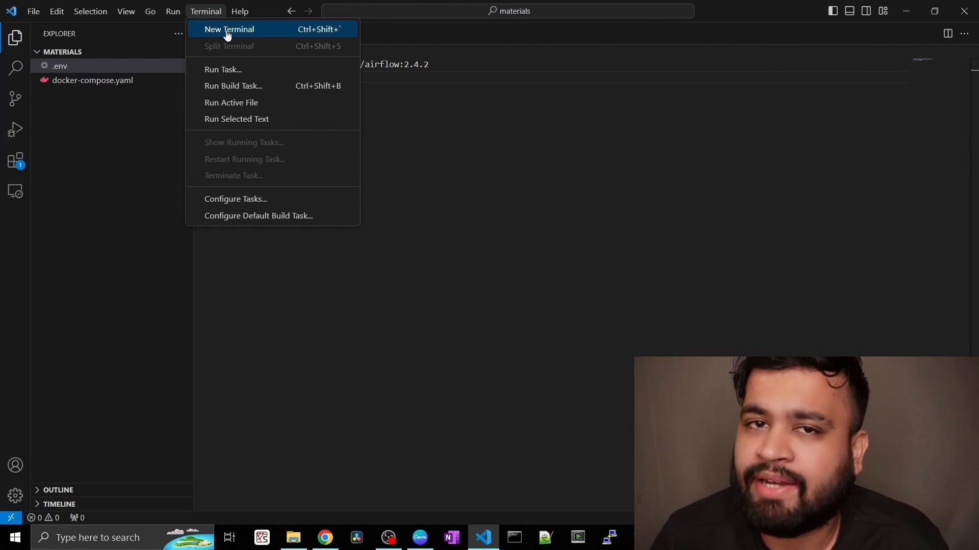
pyautogui.click(228, 28)
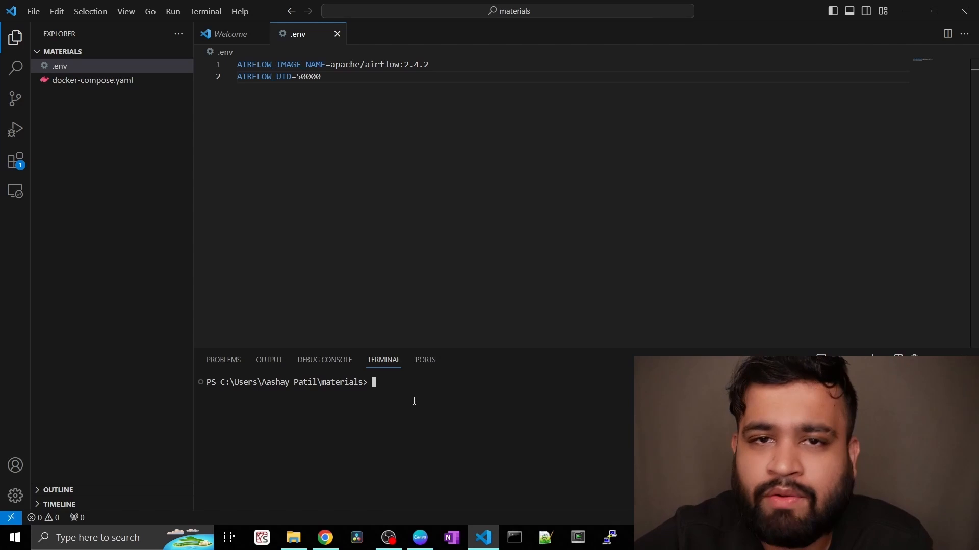
pyautogui.write('docker')
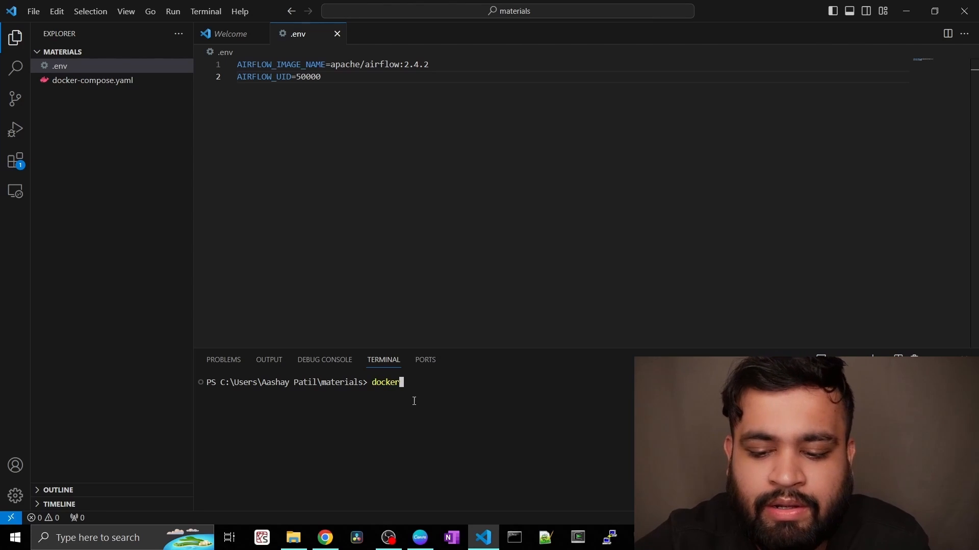
pyautogui.write('-compose up -d')
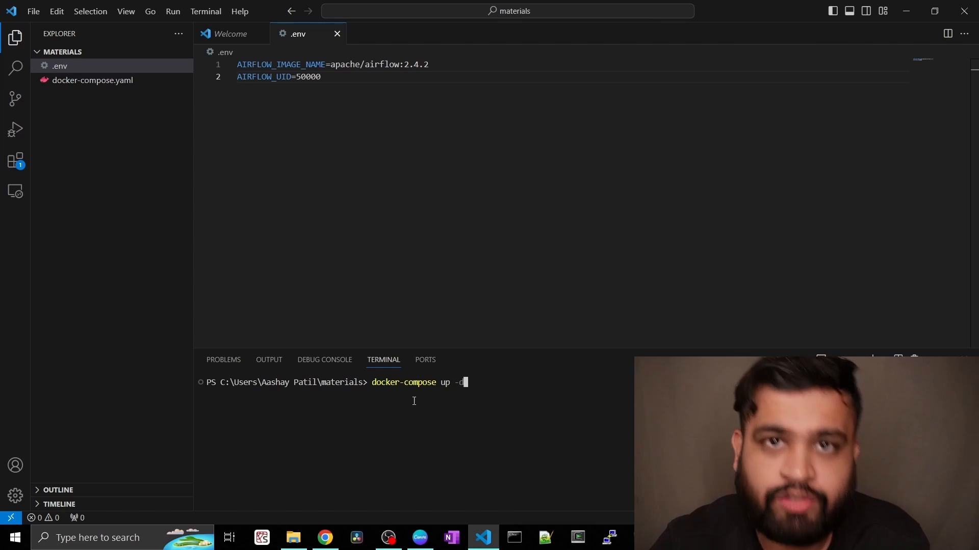
pyautogui.press('Enter')
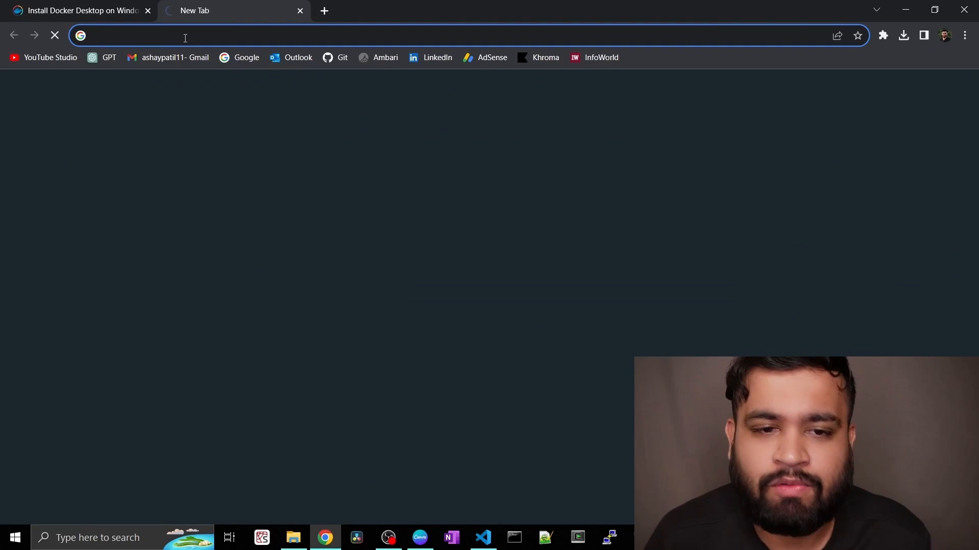
# Load the Airflow sign-in page at localhost:8080 and focus the Password field.
pyautogui.write('lo')
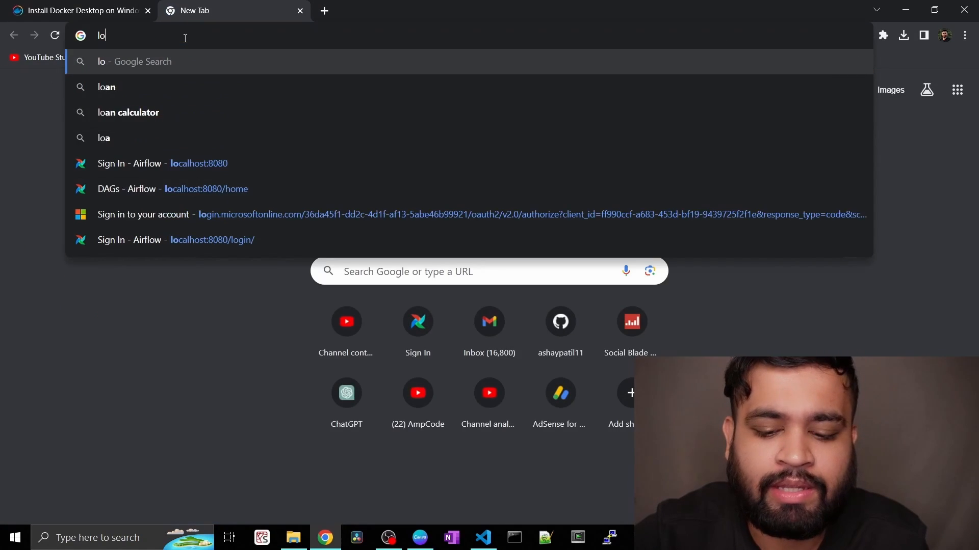
pyautogui.write('localhost:8080/#/login/?next=http%3A%2F%2Flocalhost%3A8080%2Fhome')
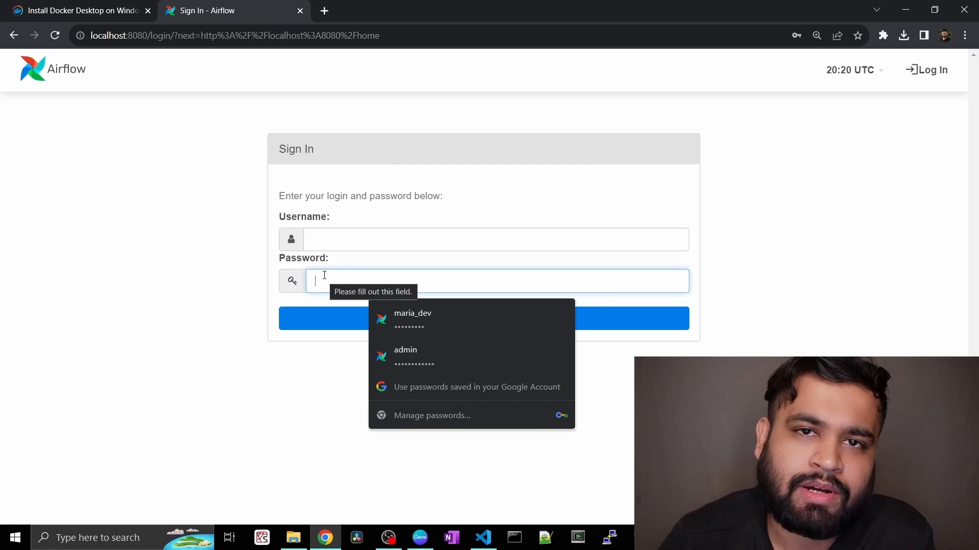
pyautogui.click(158, 280)
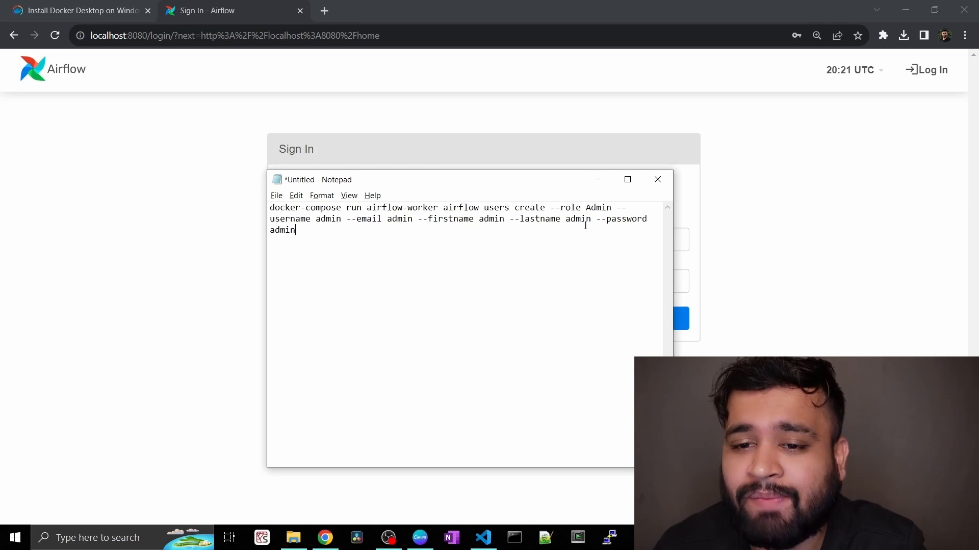
# Select the whole docker-compose users create command in Notepad and copy it.
pyautogui.press('Ctrl+a')
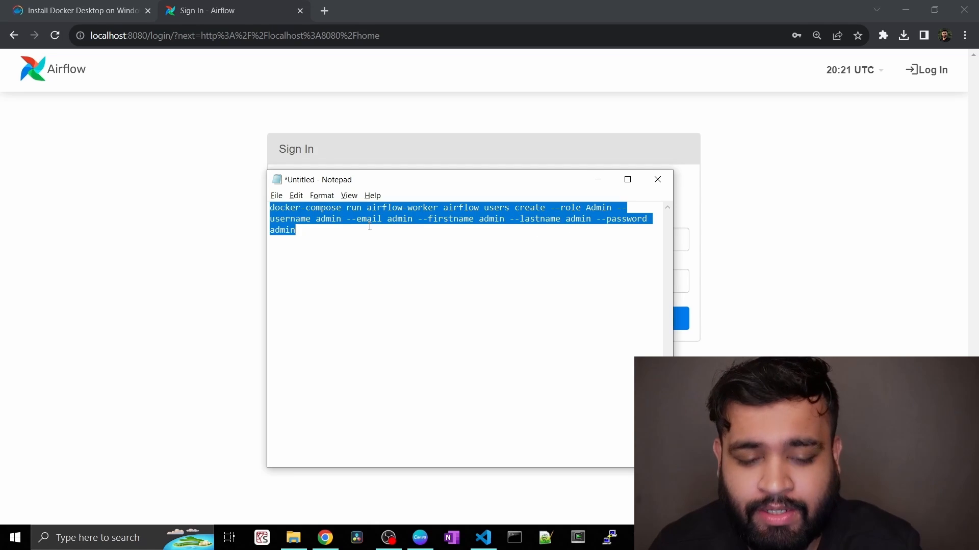
pyautogui.click(483, 538)
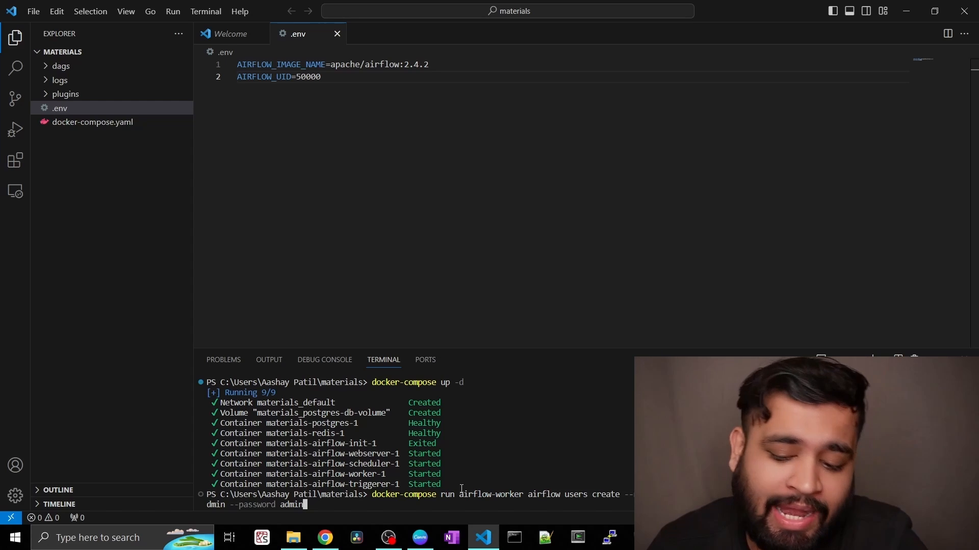
# Execute the pasted users create command to add the Admin user.
pyautogui.press('Enter')
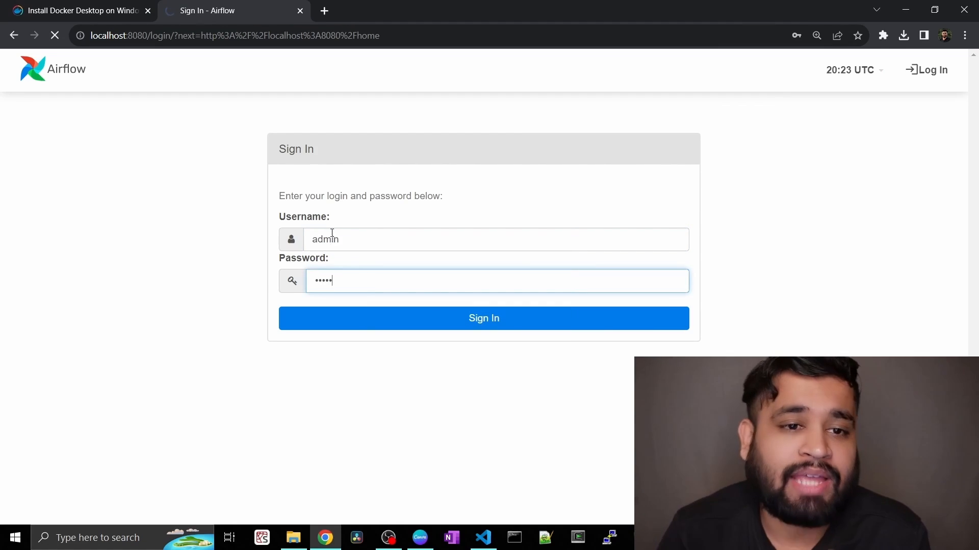
# Sign in as admin, dismiss Chrome's password warning, and reload into the DAGs list.
pyautogui.click(484, 318)
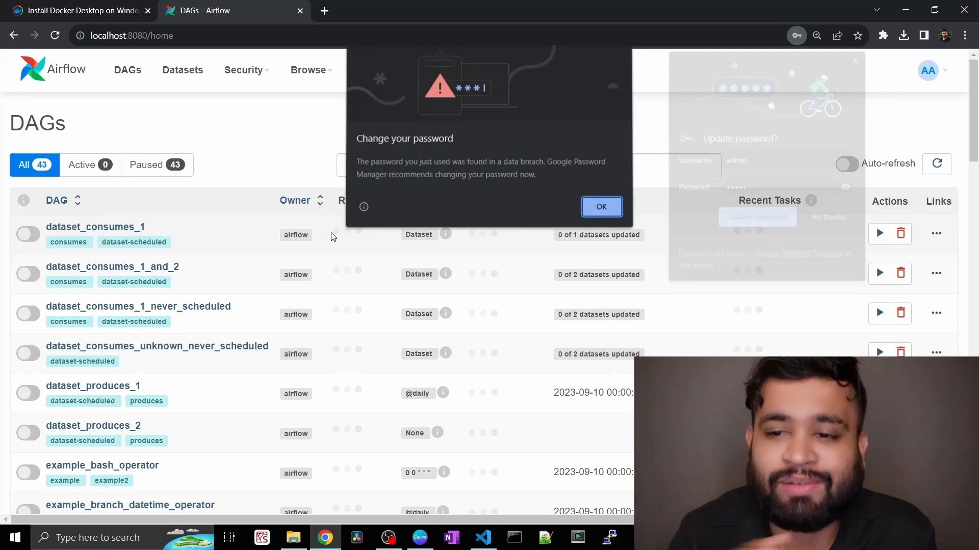
pyautogui.click(602, 206)
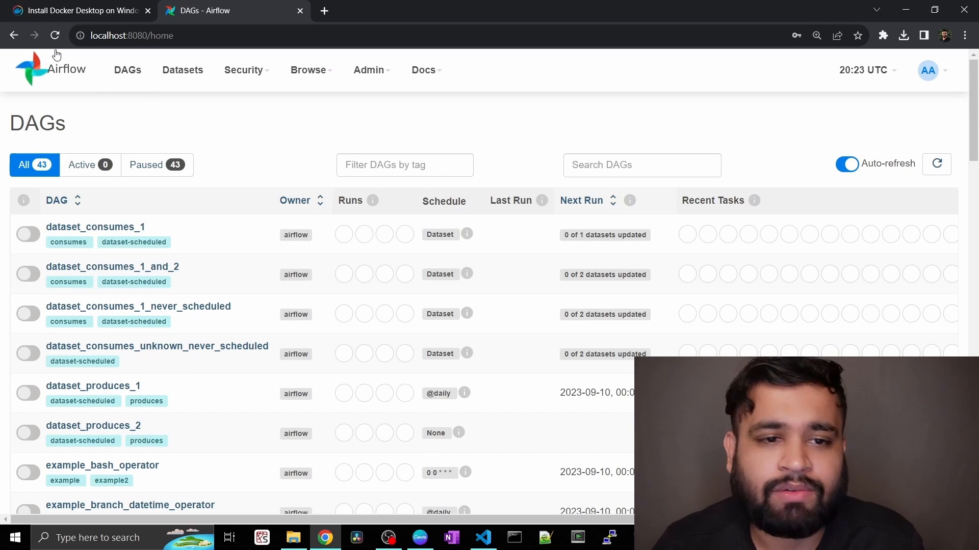
pyautogui.click(127, 70)
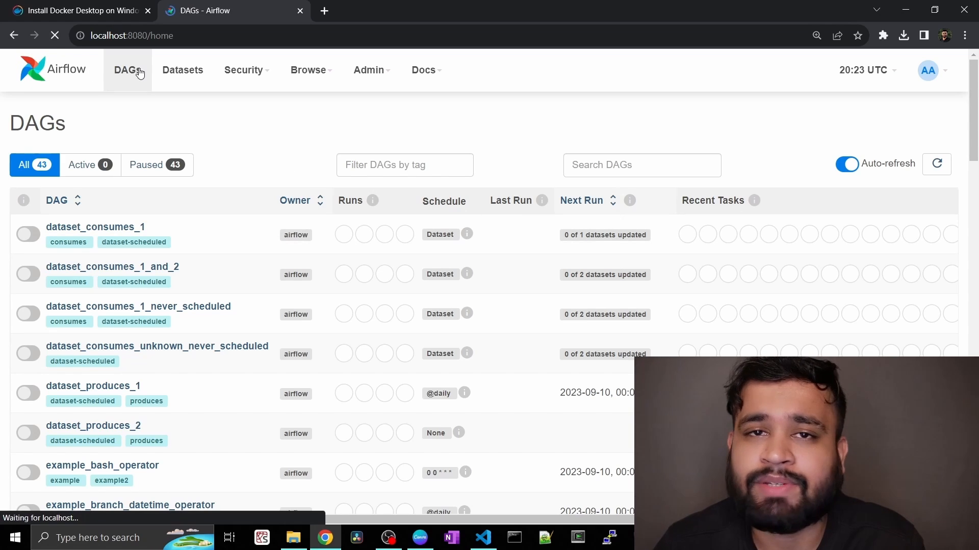
pyautogui.click(242, 69)
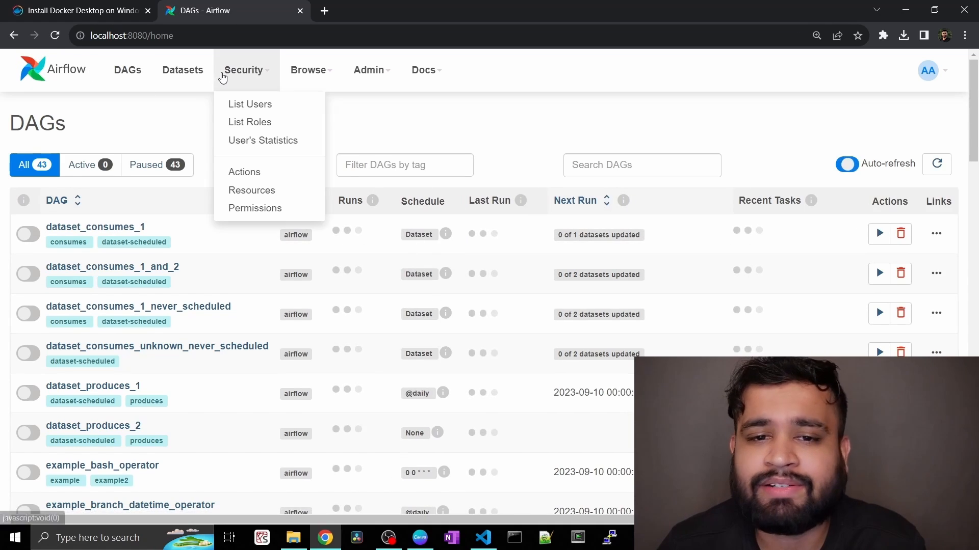